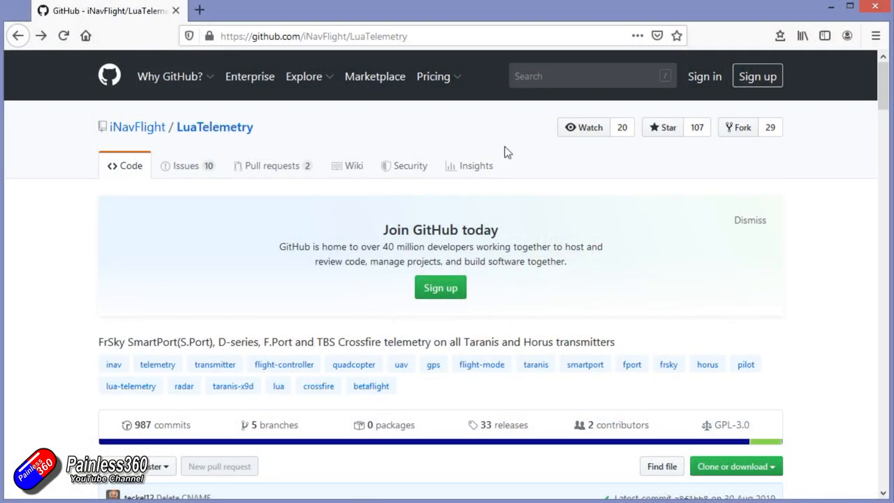
# Step: Read down the LuaTelemetry README to its Setup section with the wiki, release and installation links
pyautogui.click(314, 37)
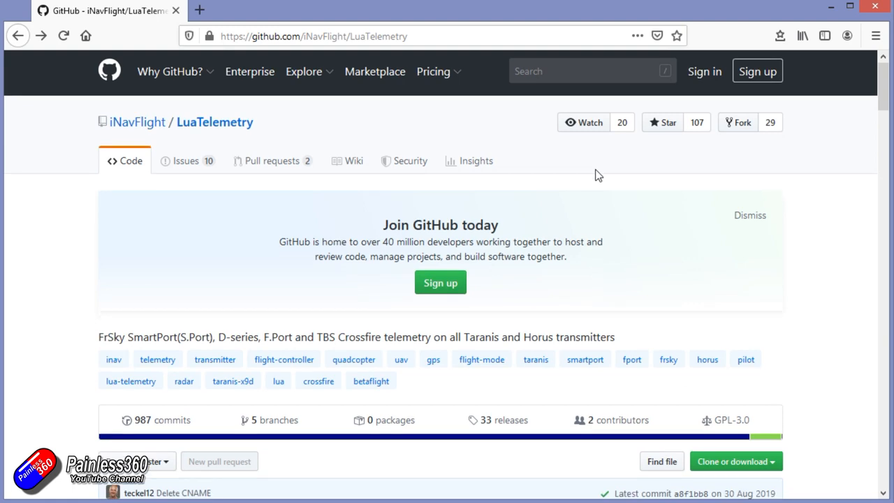
pyautogui.scroll(-3)
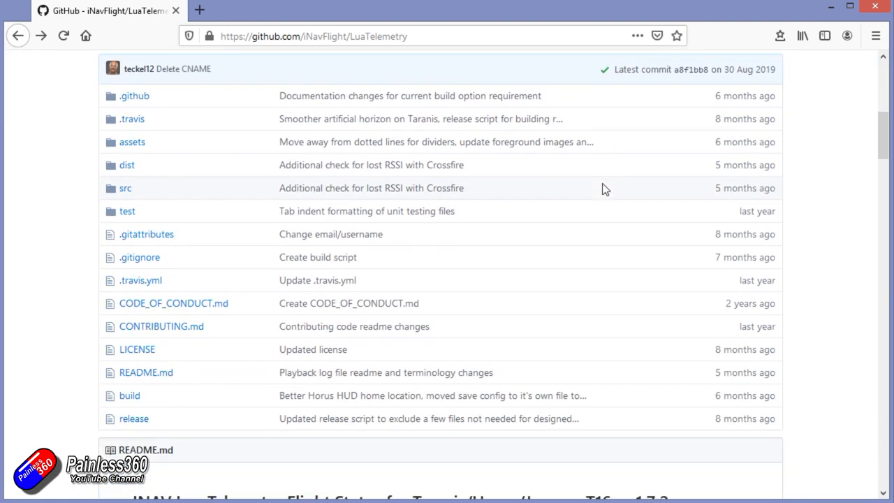
pyautogui.scroll(-3)
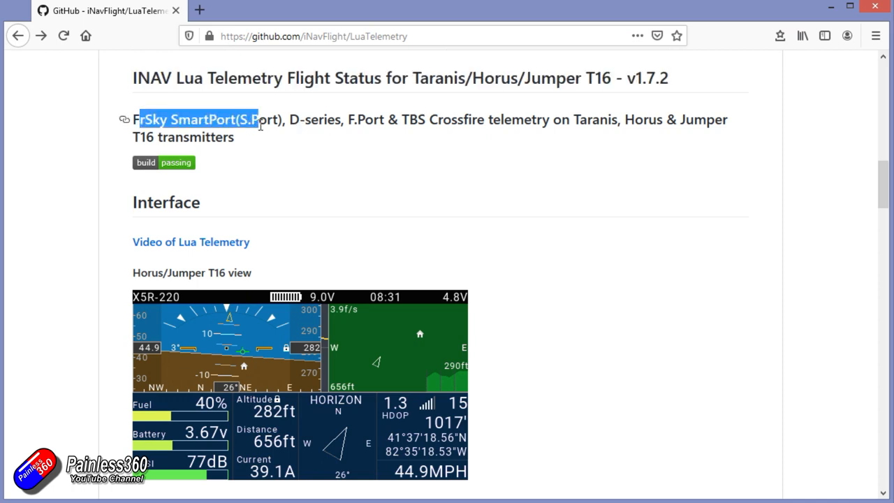
pyautogui.click(376, 120)
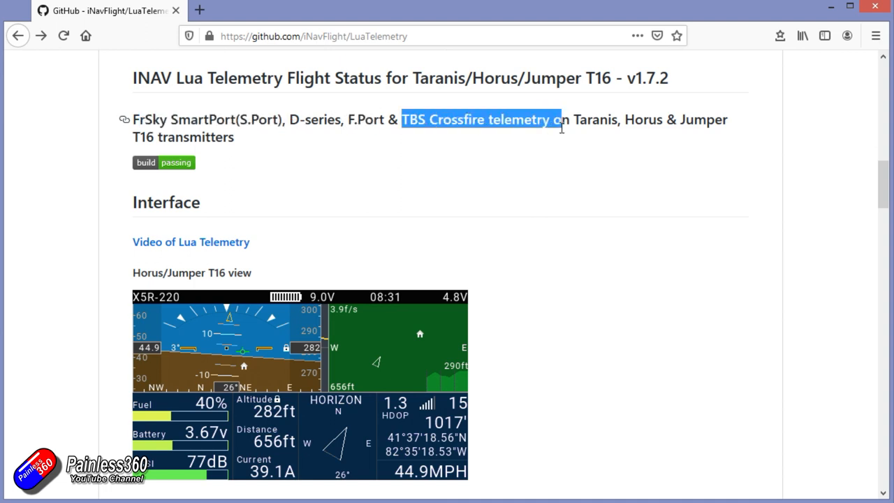
pyautogui.scroll(-3)
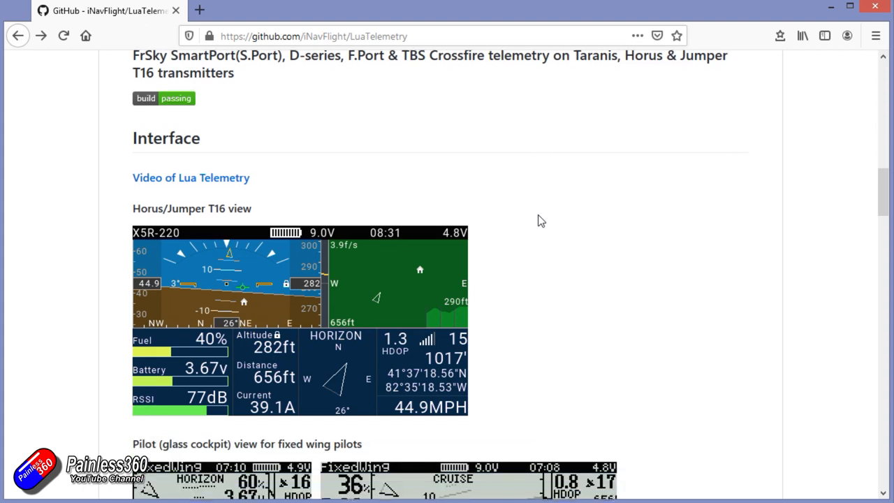
pyautogui.scroll(-3)
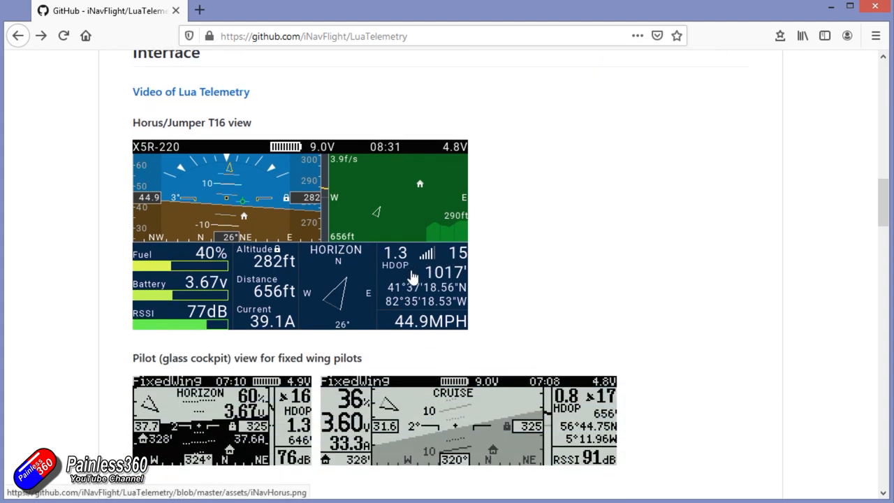
pyautogui.scroll(-3)
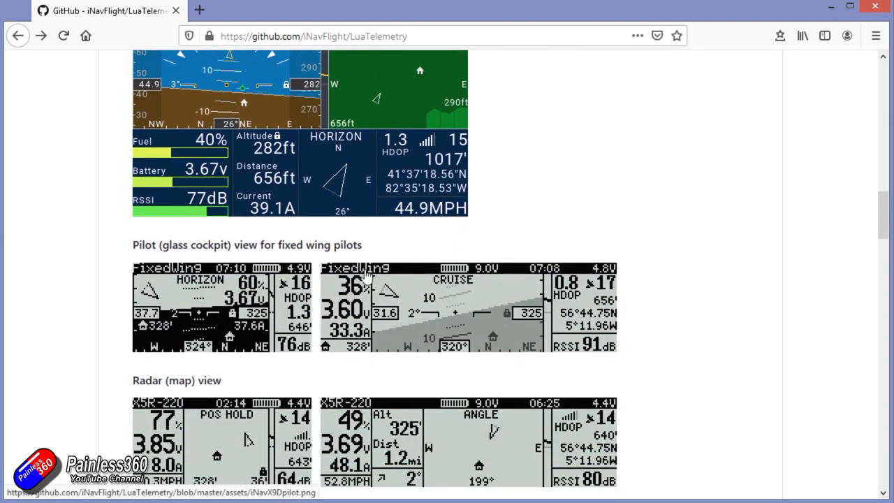
pyautogui.scroll(-3)
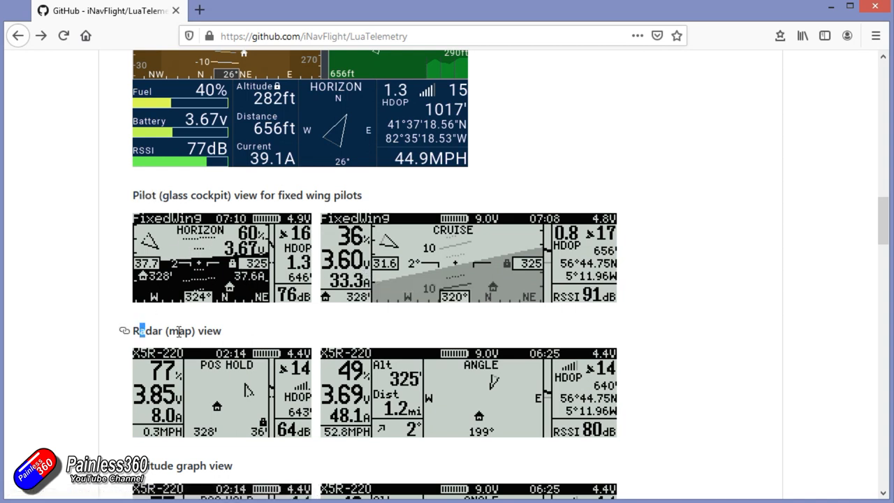
pyautogui.scroll(-3)
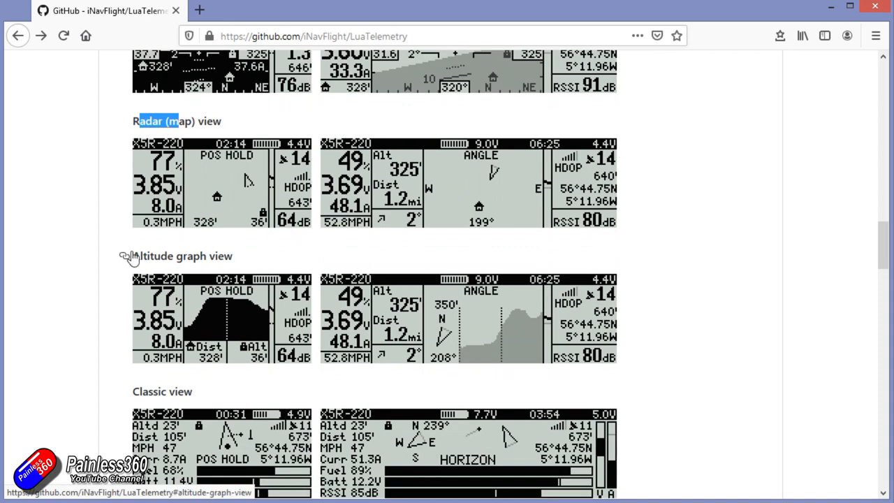
pyautogui.scroll(-3)
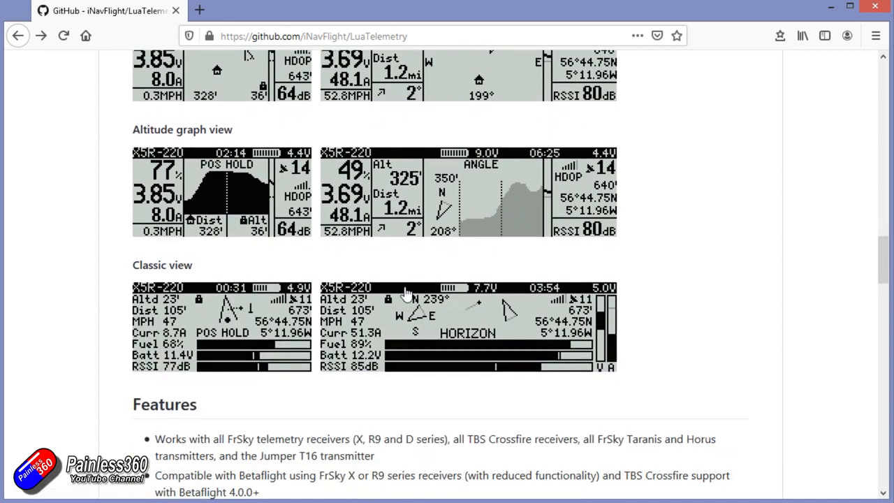
pyautogui.scroll(-3)
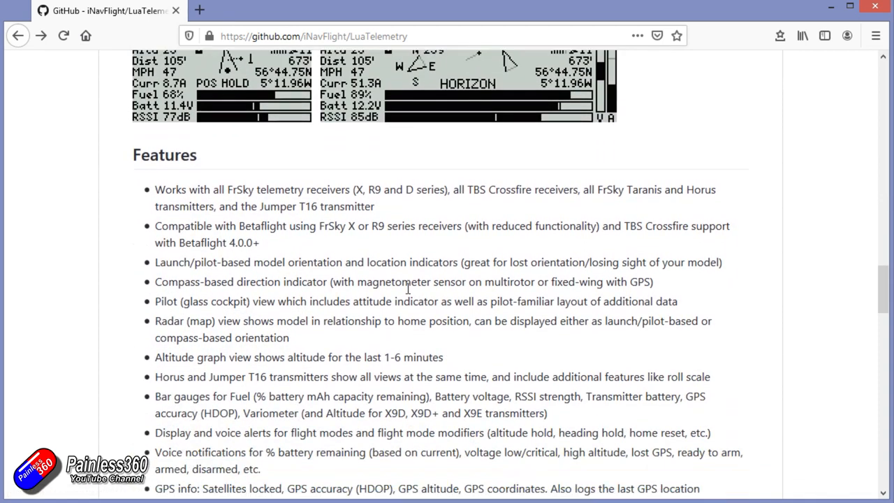
pyautogui.scroll(-3)
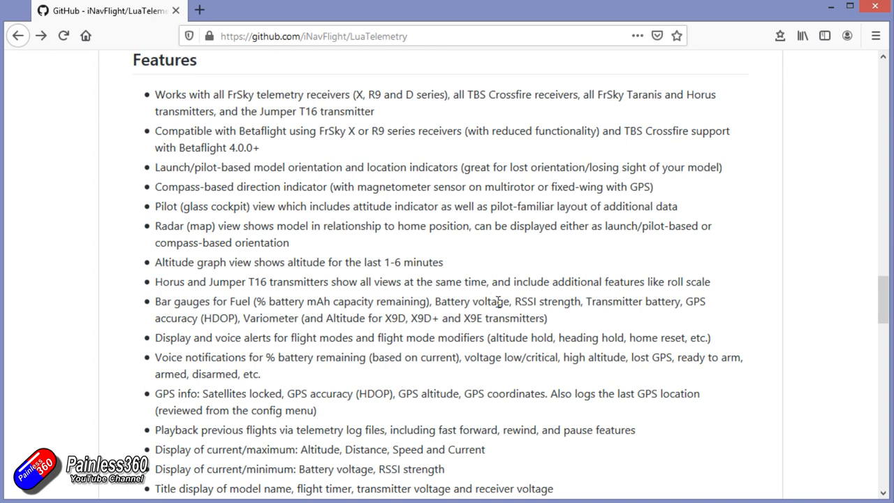
# Step: Open the wiki home, 1.7.2 release and installation instructions in new tabs, then view the wiki home
pyautogui.scroll(-3)
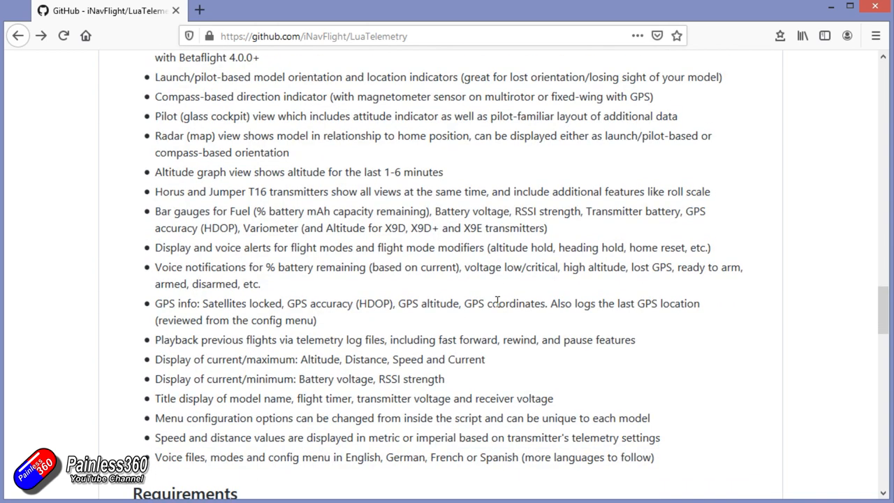
pyautogui.scroll(-3)
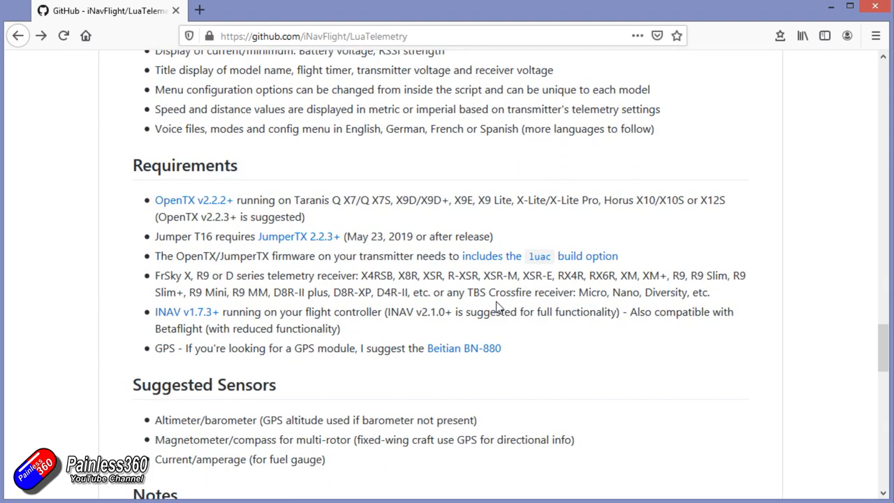
pyautogui.scroll(-3)
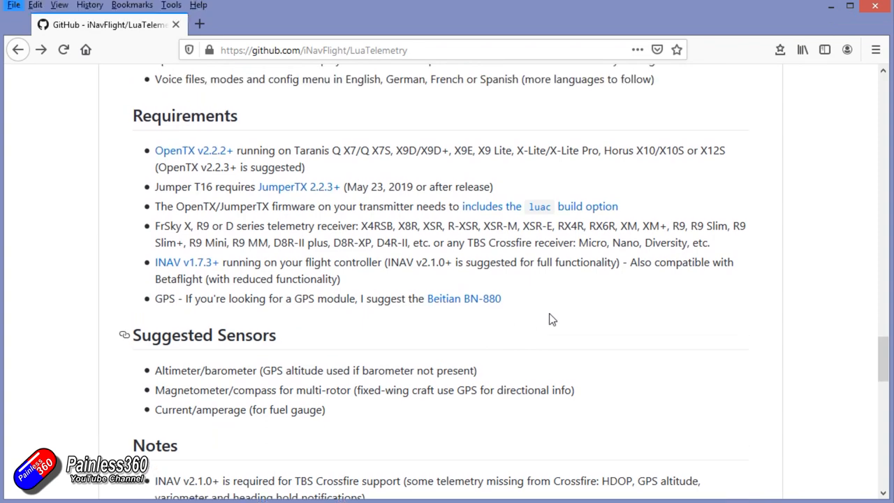
pyautogui.scroll(-3)
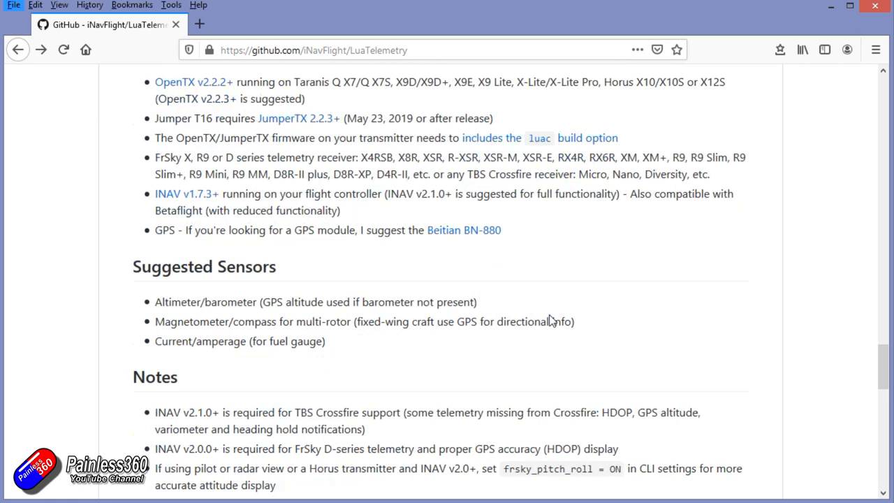
pyautogui.scroll(-3)
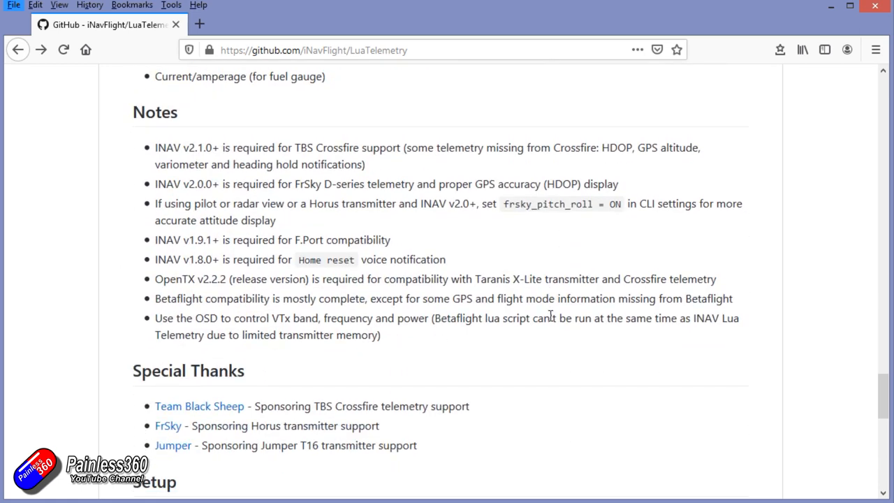
pyautogui.scroll(3)
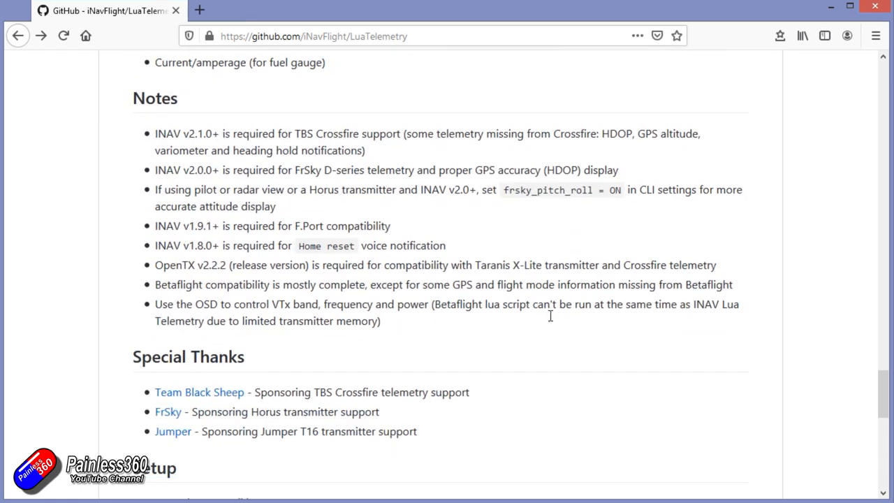
pyautogui.scroll(-3)
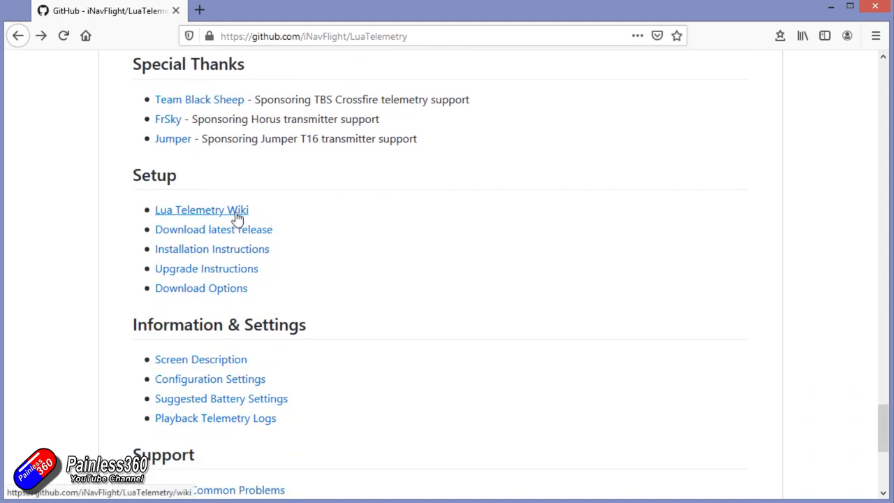
pyautogui.moveTo(212, 248)
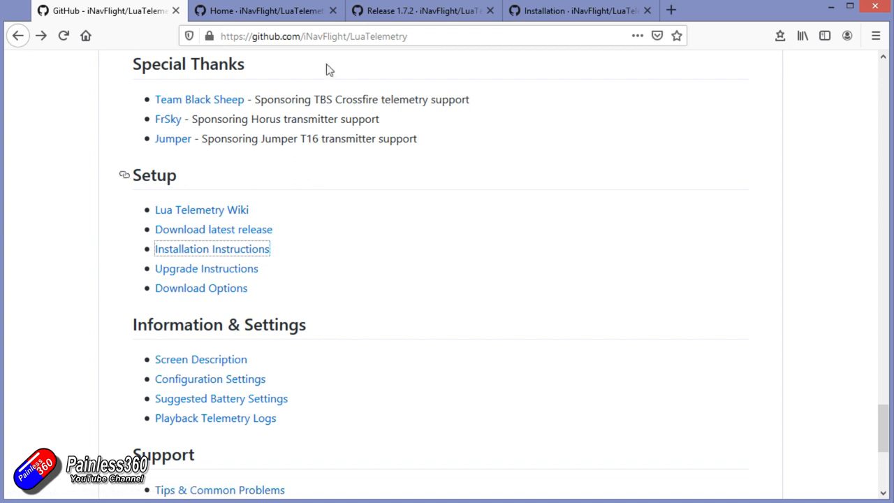
pyautogui.click(201, 210)
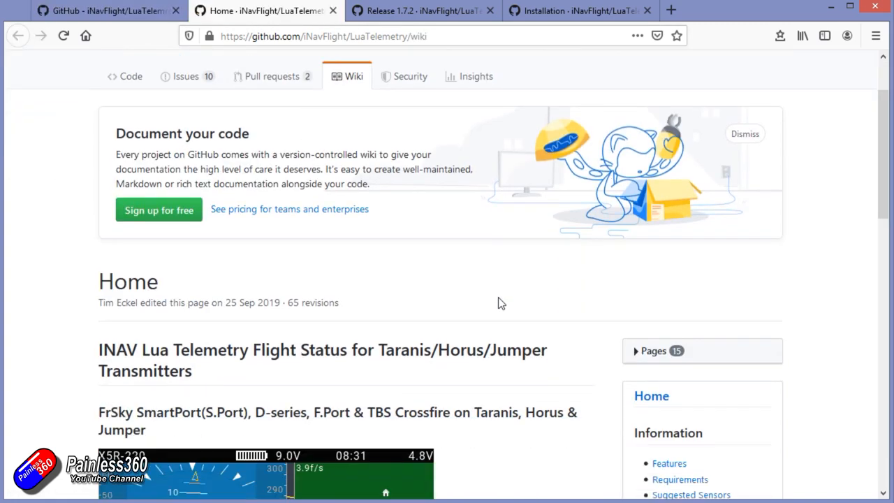
pyautogui.scroll(-3)
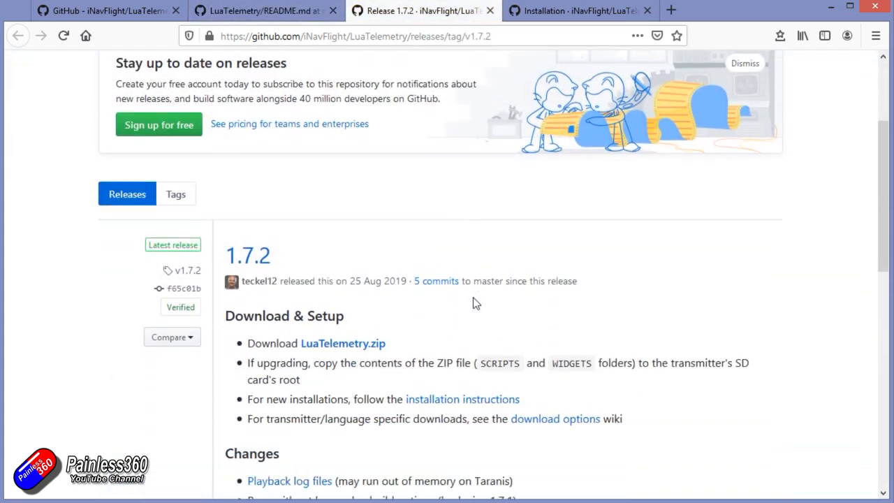
# Step: Scroll the v1.7.2 release page past its changes to the Assets list of seven zips
pyautogui.scroll(-3)
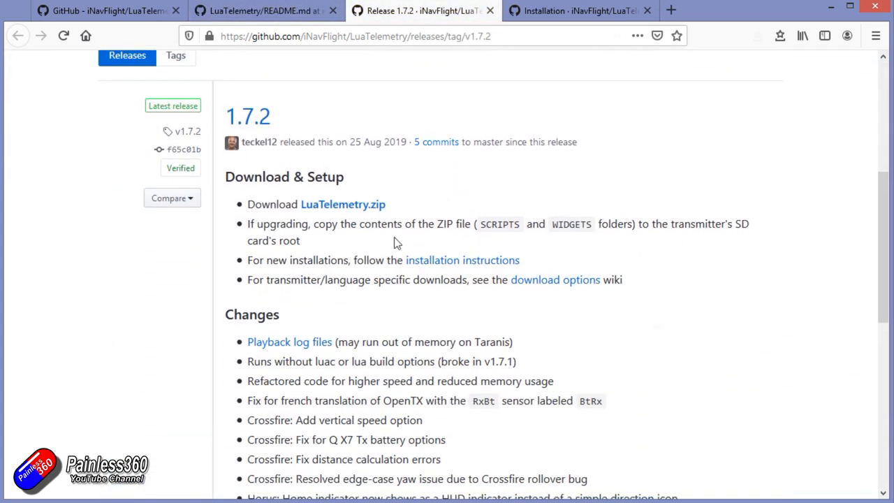
pyautogui.scroll(-3)
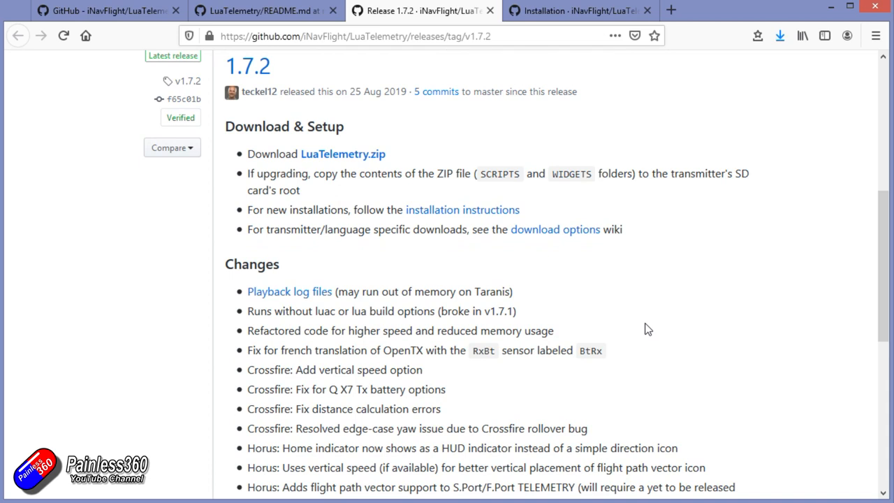
pyautogui.scroll(-3)
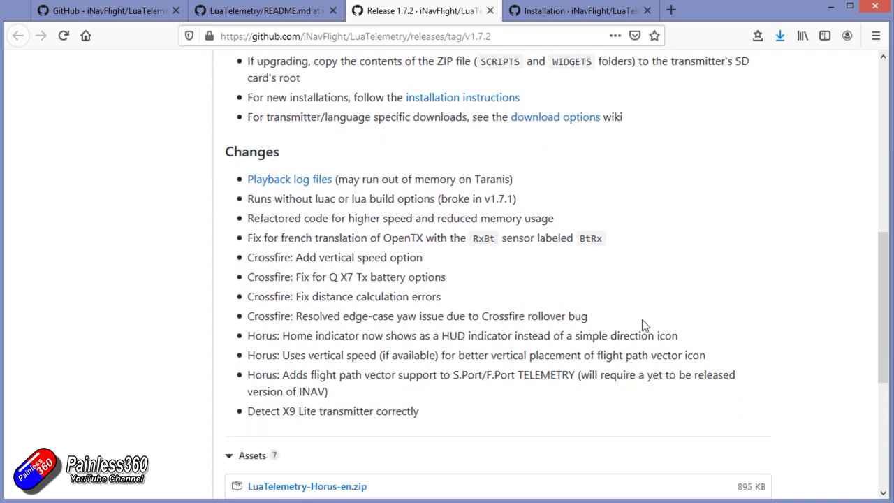
pyautogui.moveTo(548, 212)
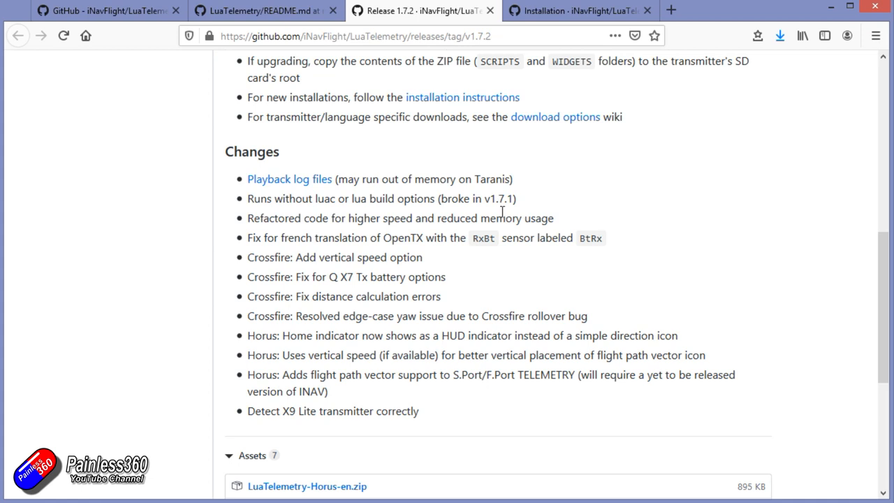
pyautogui.scroll(-3)
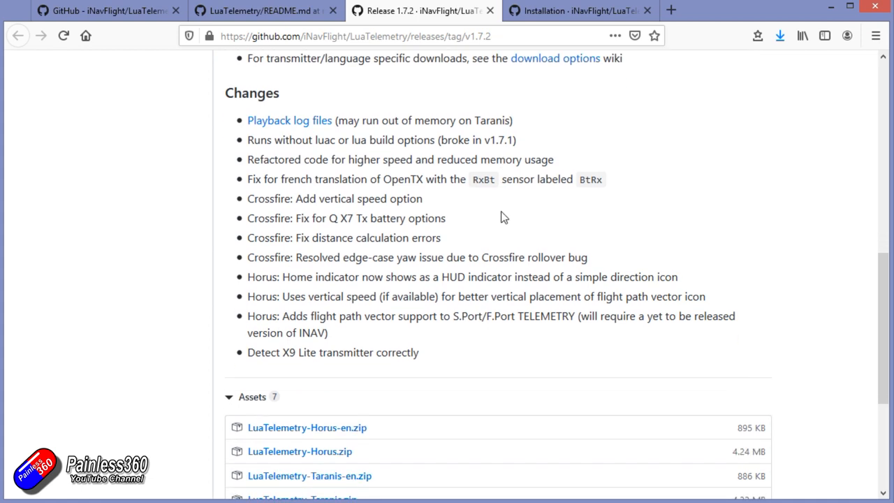
pyautogui.scroll(-3)
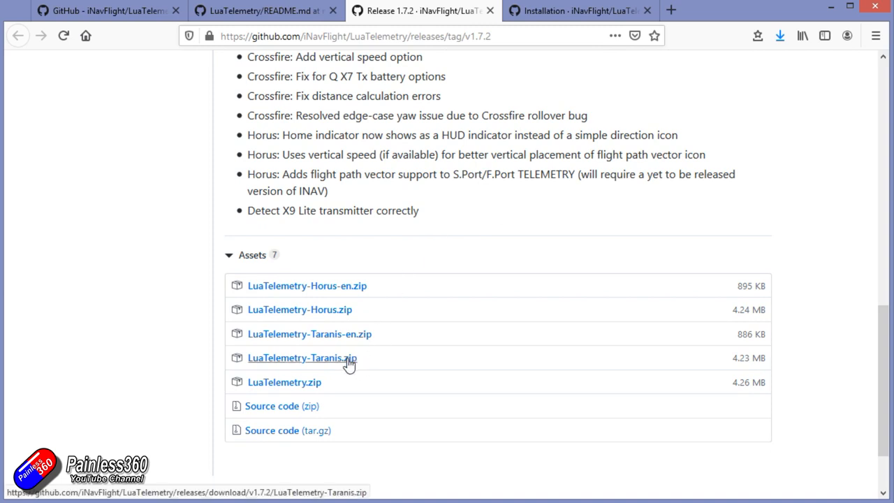
pyautogui.moveTo(459, 252)
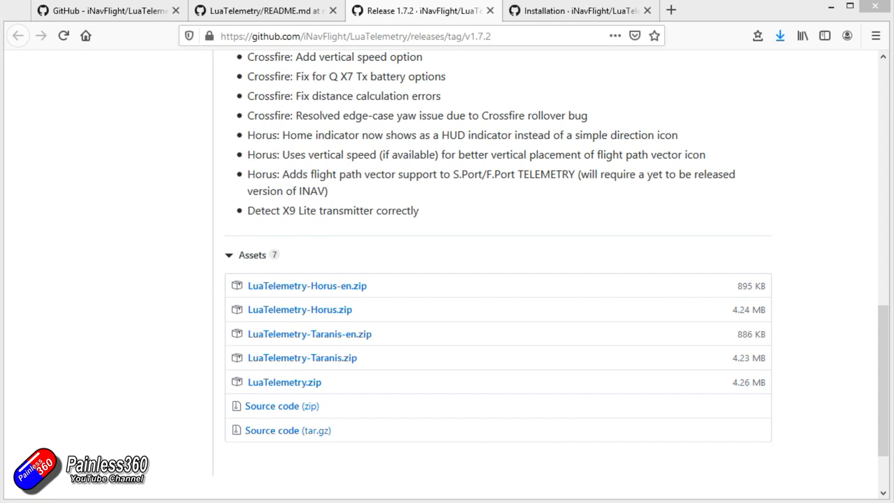
pyautogui.scroll(-3)
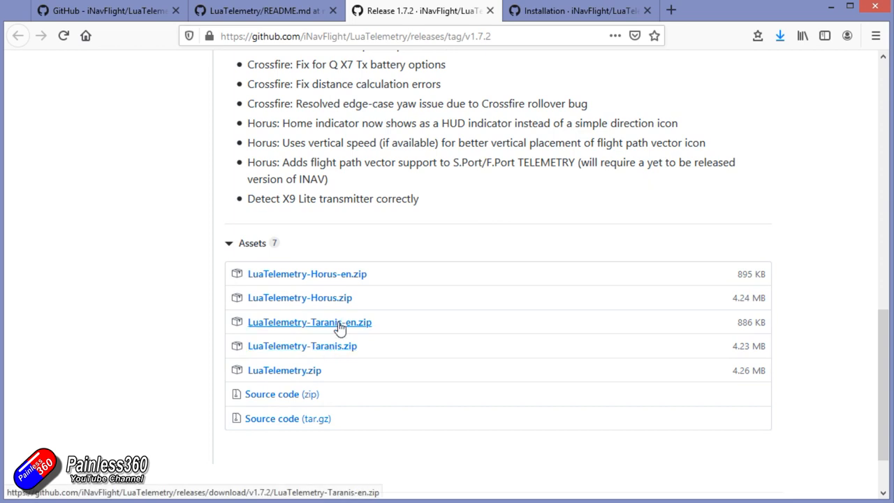
# Step: Save the LuaTelemetry-Taranis-en.zip asset via Save Link As to the Desktop
pyautogui.rightClick(310, 321)
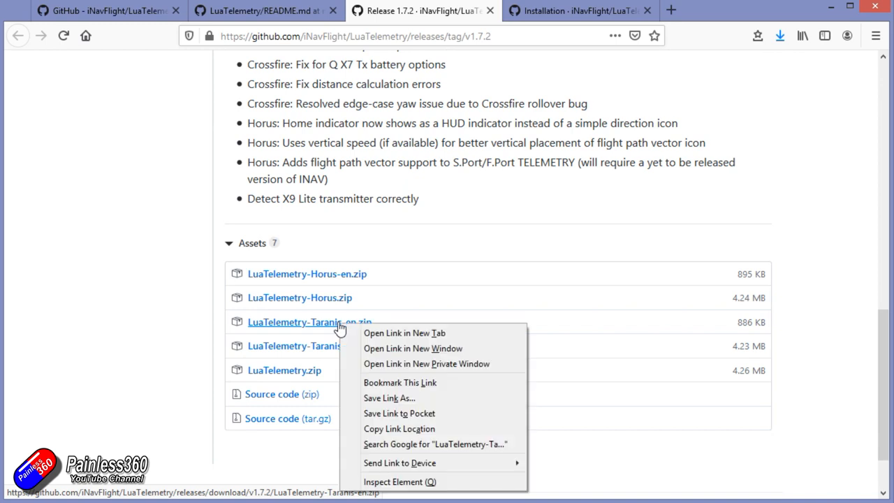
pyautogui.moveTo(428, 405)
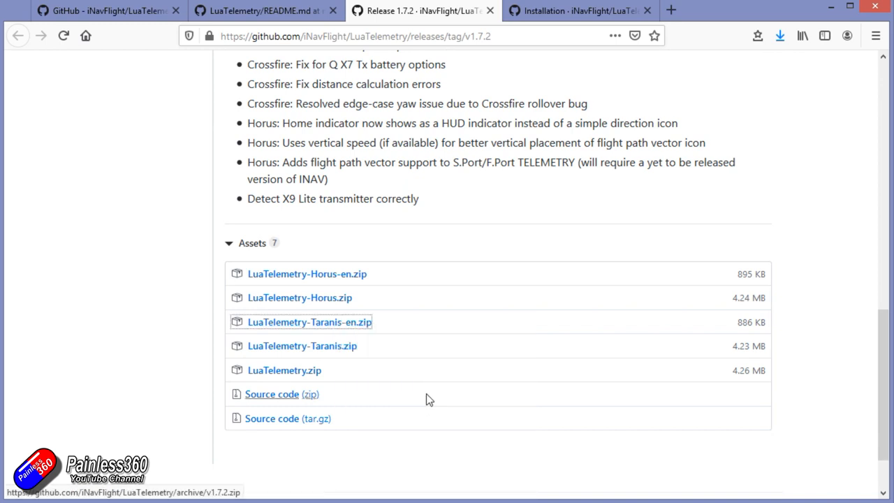
pyautogui.click(309, 321)
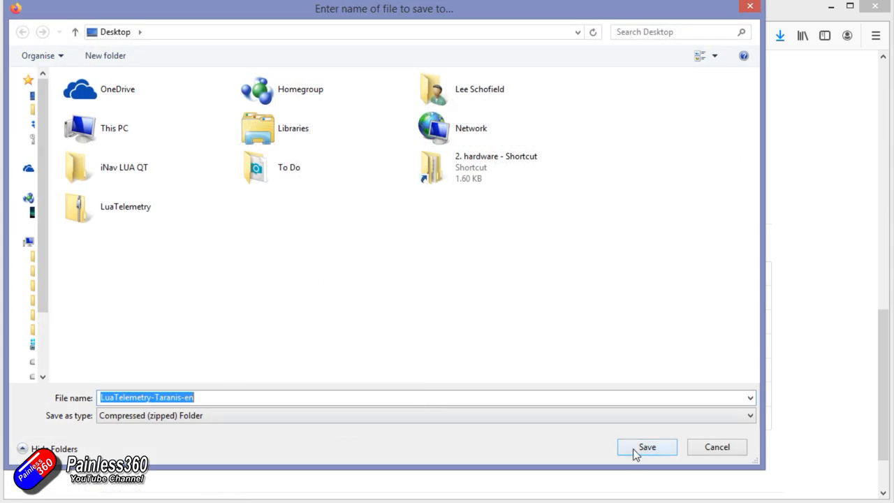
pyautogui.click(645, 446)
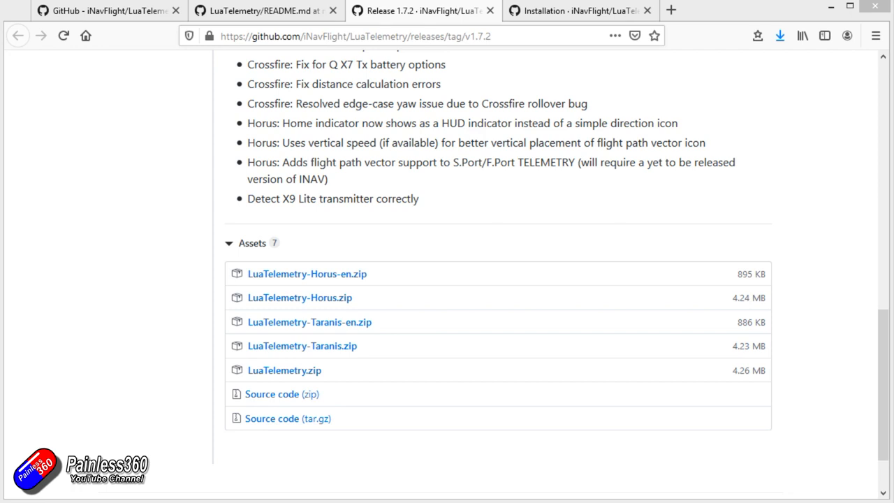
# Step: View the Installation wiki page down to the Install/Setup Lua Telemetry on Transmitter section
pyautogui.click(576, 11)
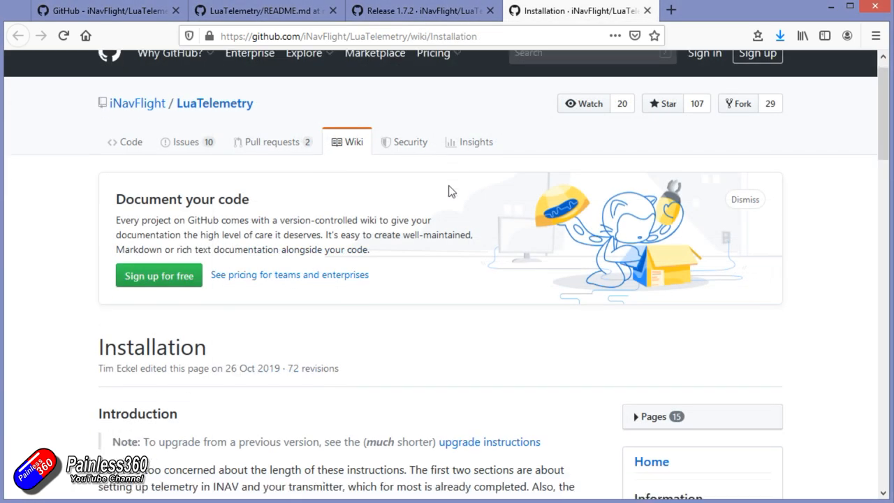
pyautogui.scroll(-3)
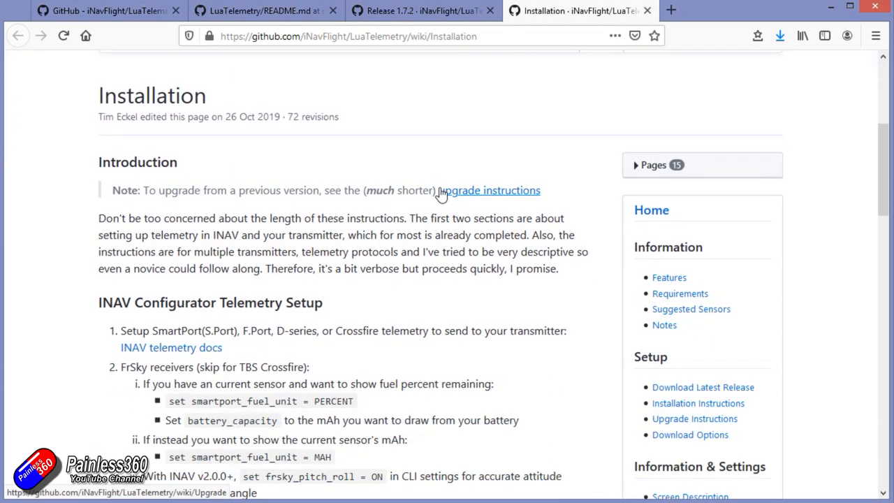
pyautogui.scroll(-3)
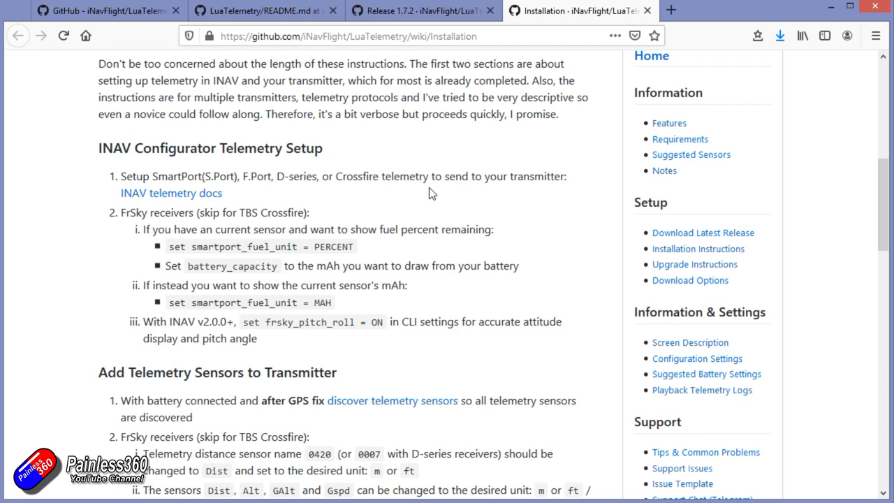
pyautogui.scroll(-3)
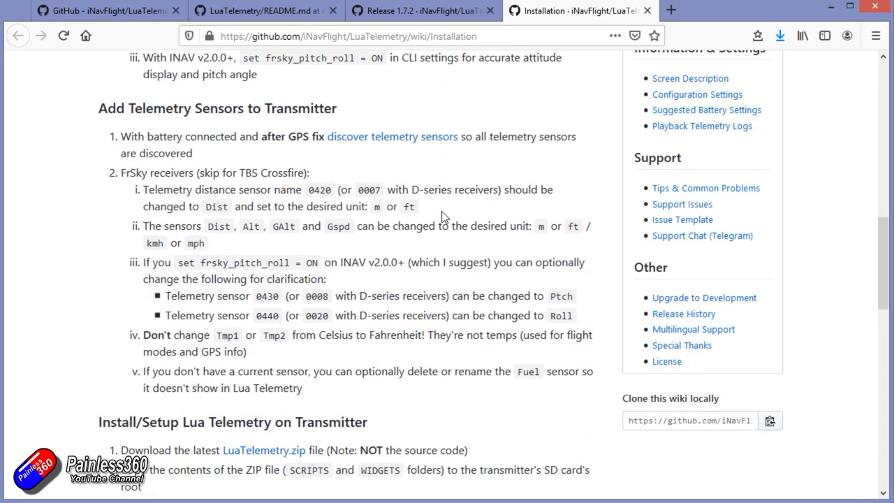
pyautogui.scroll(-3)
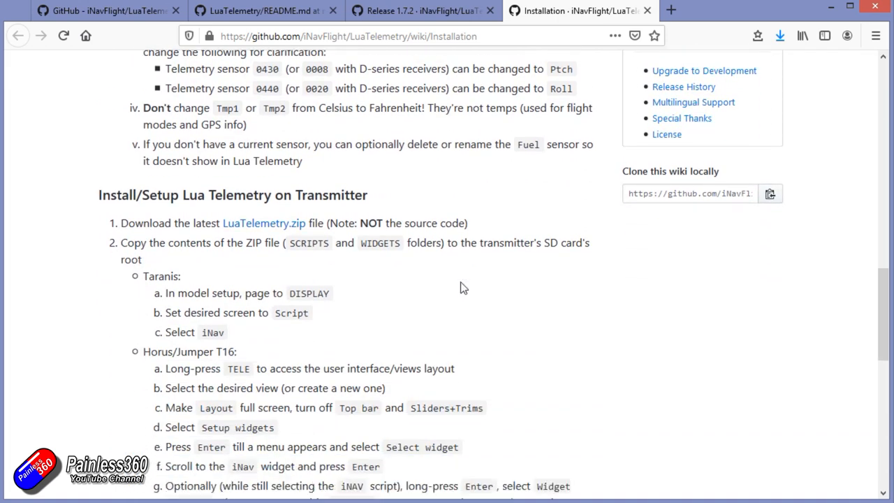
pyautogui.scroll(-3)
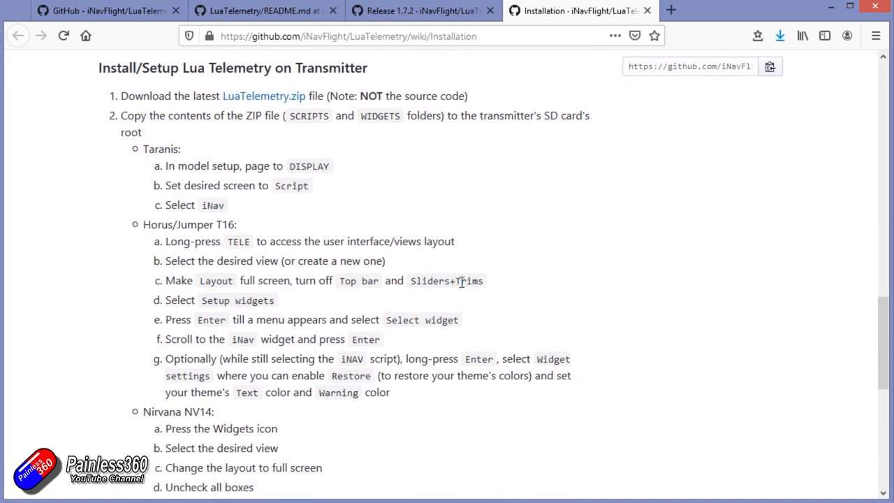
pyautogui.scroll(3)
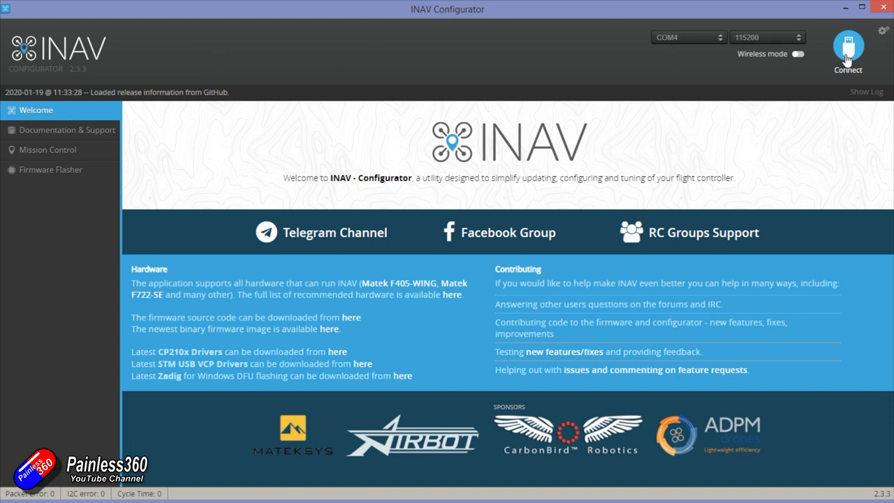
# Step: Connect to the flight controller so the Setup page with pre-arming checks appears
pyautogui.click(848, 53)
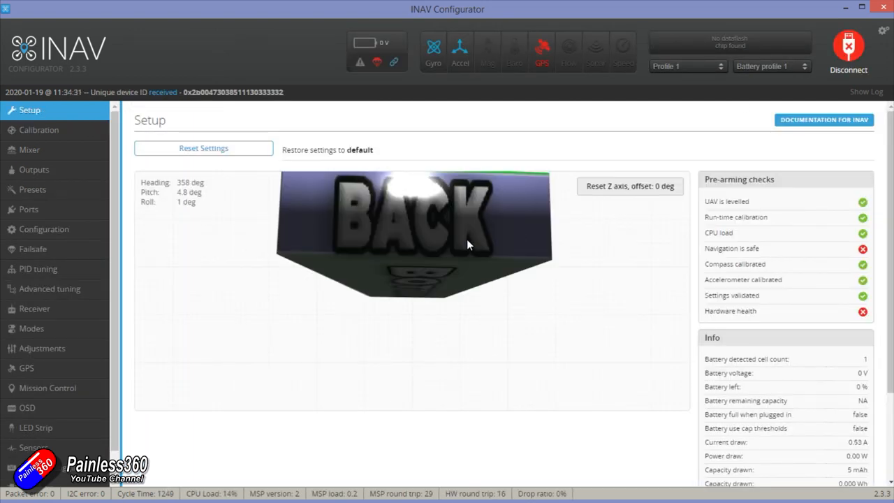
pyautogui.moveTo(352, 265)
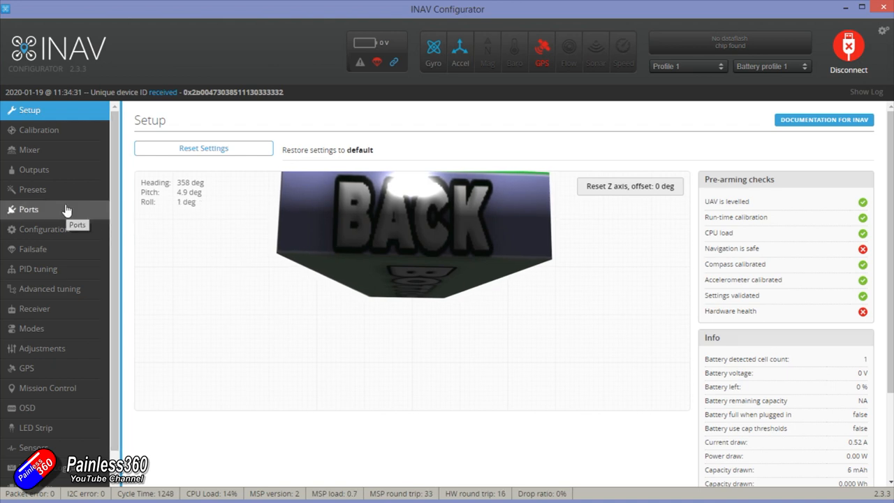
# Step: View the Ports page and UART4's telemetry protocol choices, leaving it Disabled
pyautogui.click(28, 209)
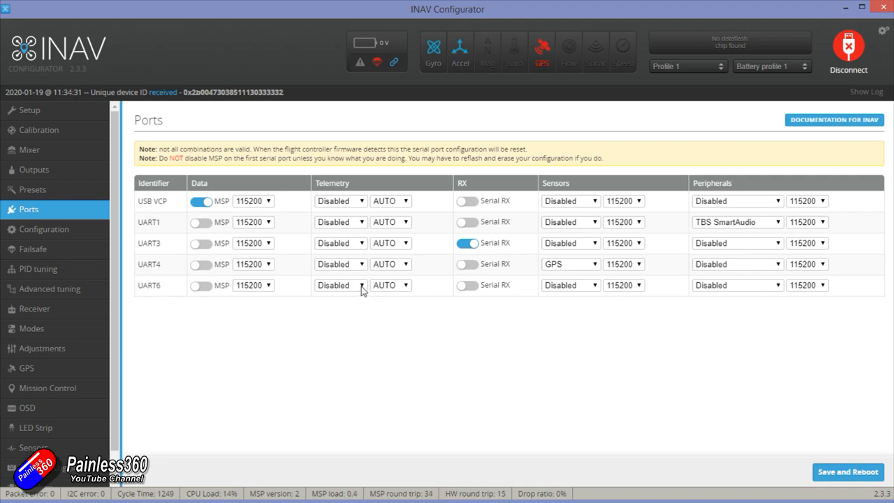
pyautogui.click(341, 264)
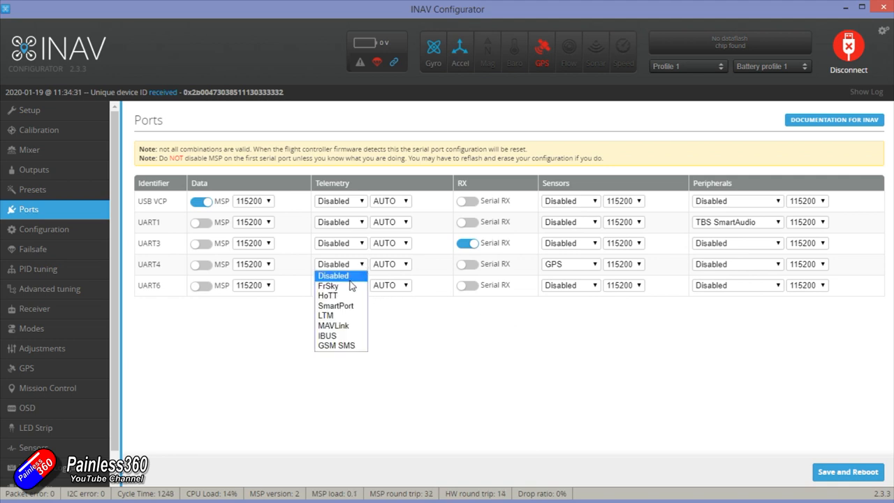
pyautogui.moveTo(342, 285)
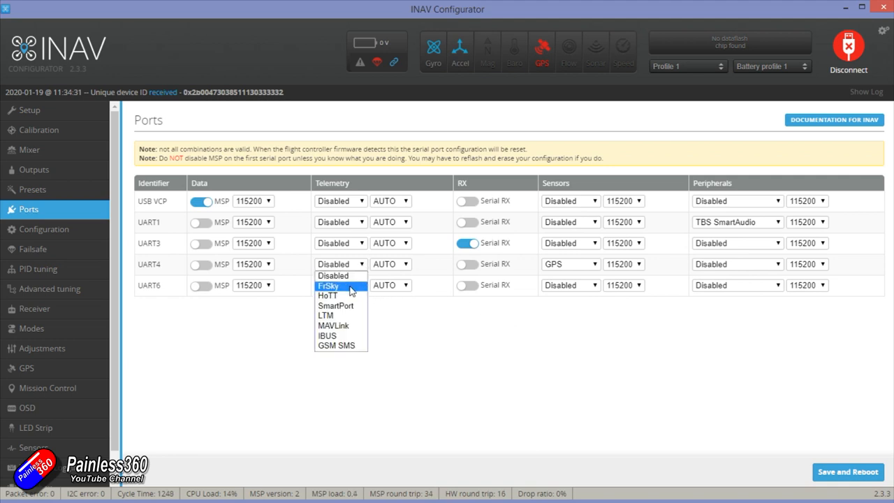
pyautogui.click(332, 275)
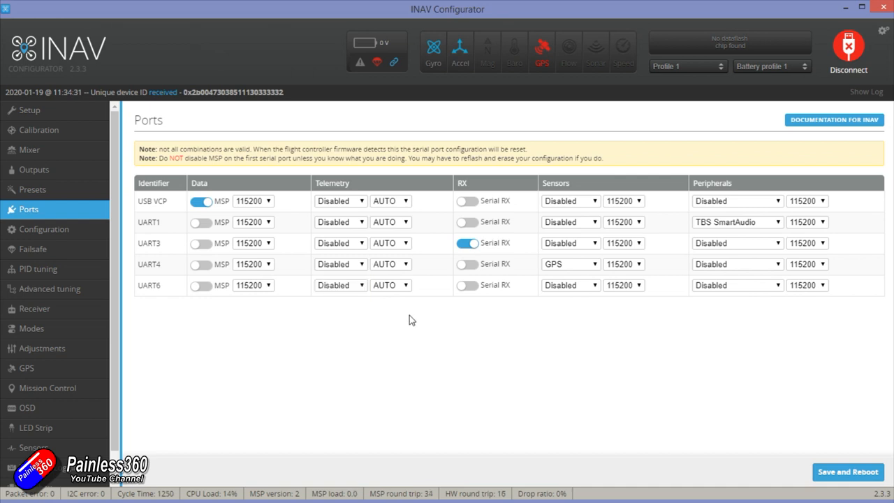
# Step: View the Configuration page's Other Features, confirming TBS Crossfire receiver and Telemetry output on
pyautogui.click(45, 229)
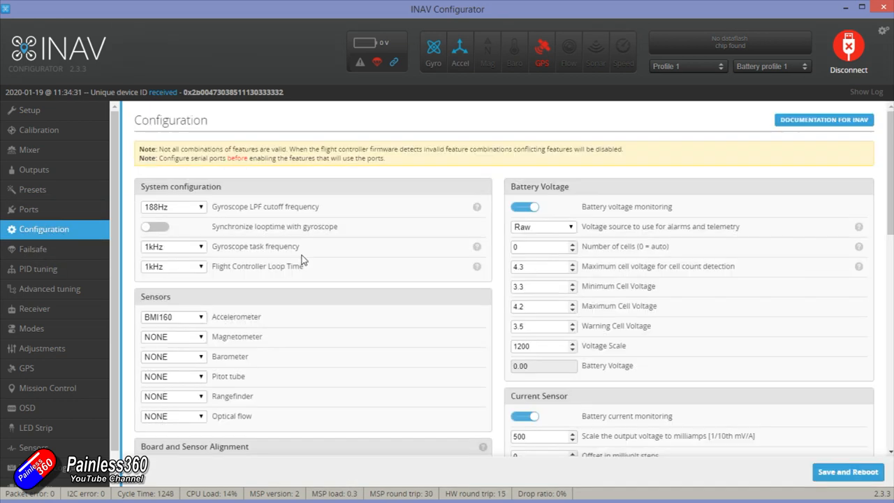
pyautogui.scroll(-3)
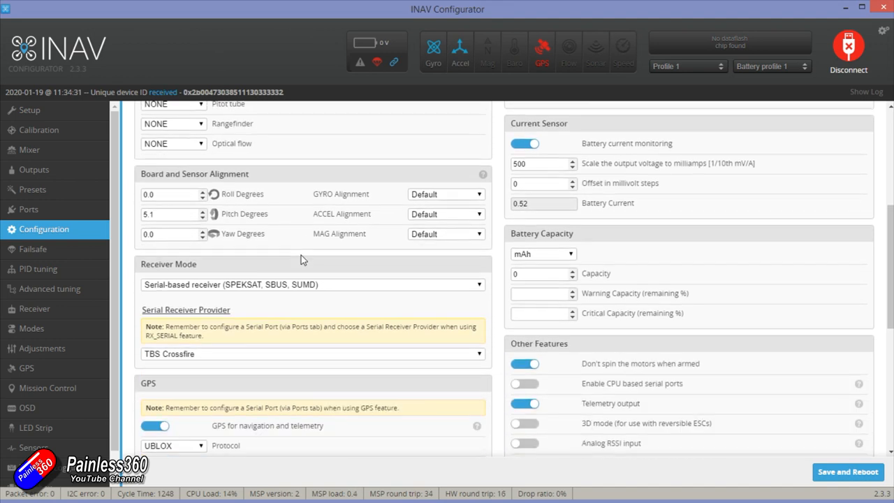
pyautogui.scroll(-3)
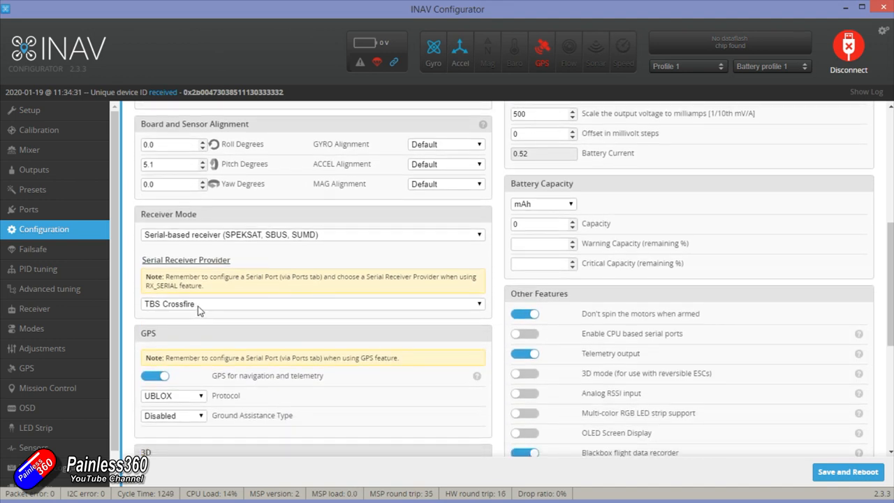
pyautogui.moveTo(263, 293)
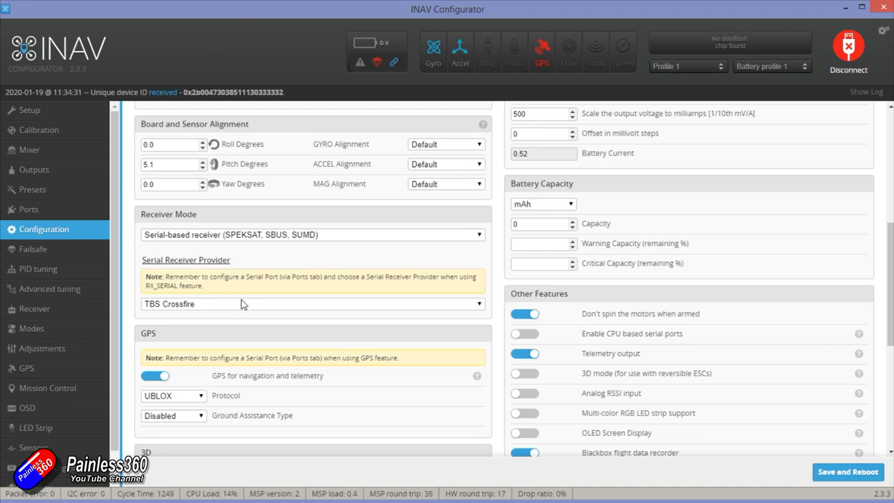
pyautogui.scroll(-3)
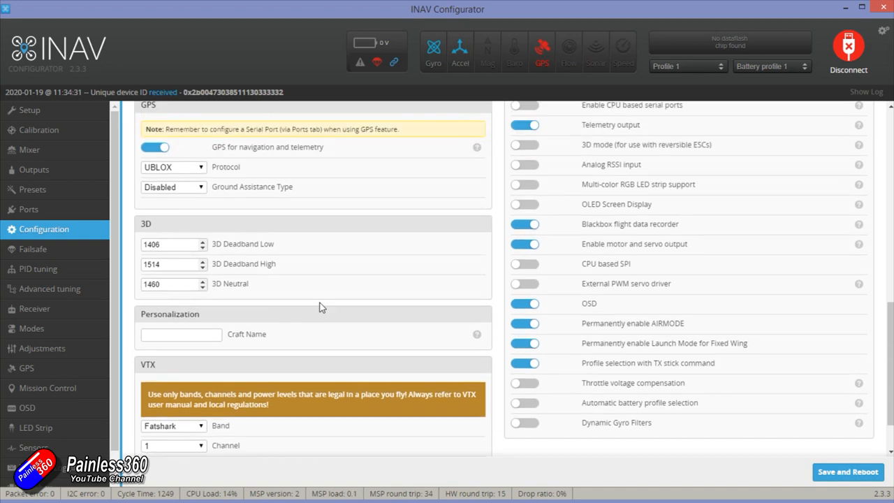
pyautogui.scroll(3)
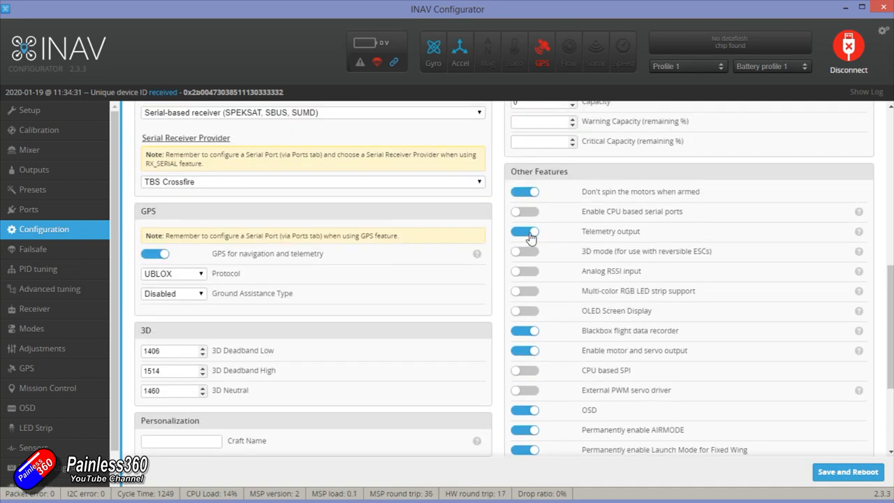